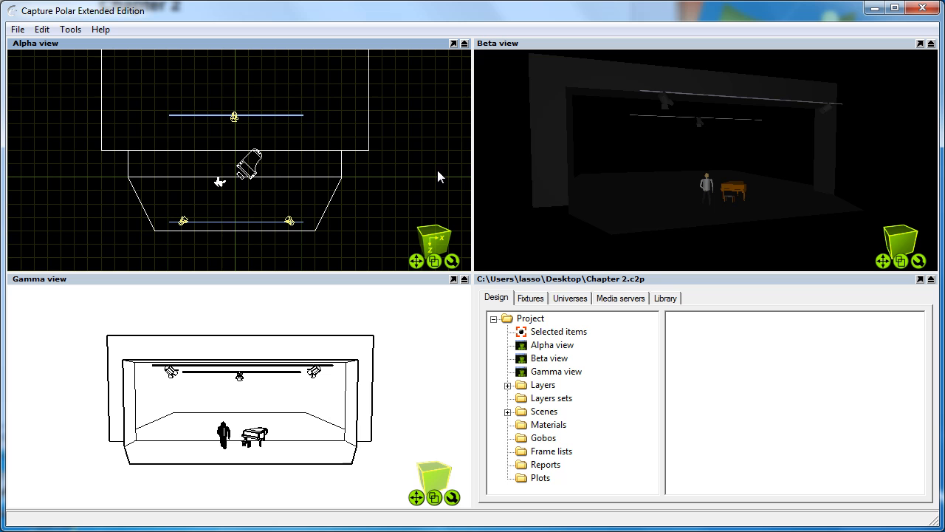
mouse_move(431, 171)
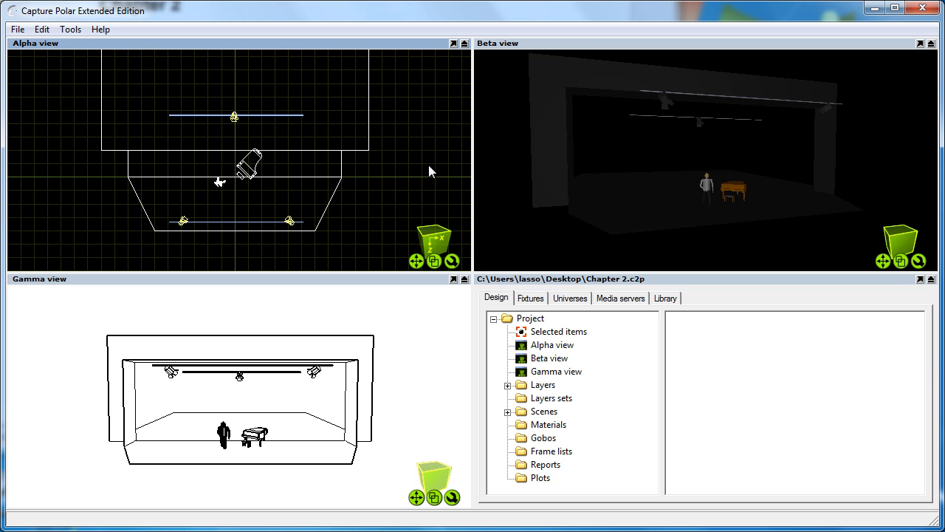
mouse_move(234, 133)
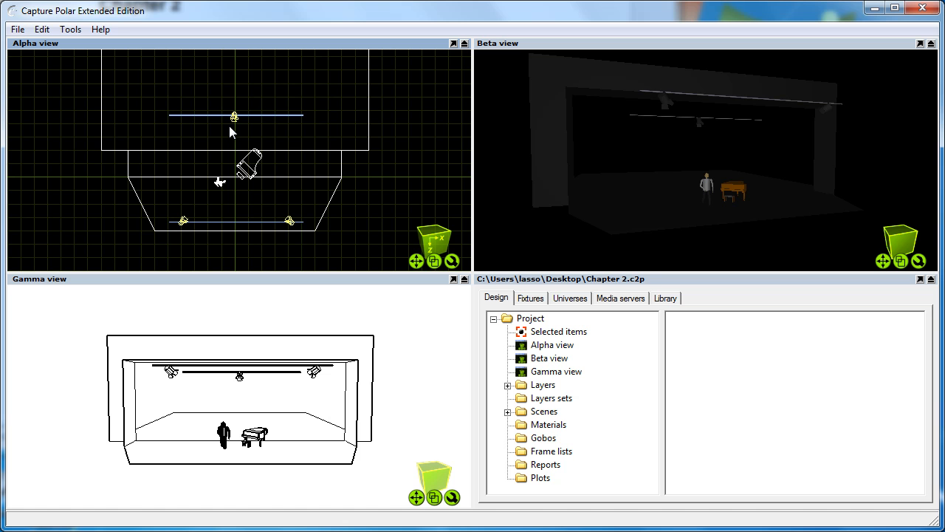
mouse_move(533, 319)
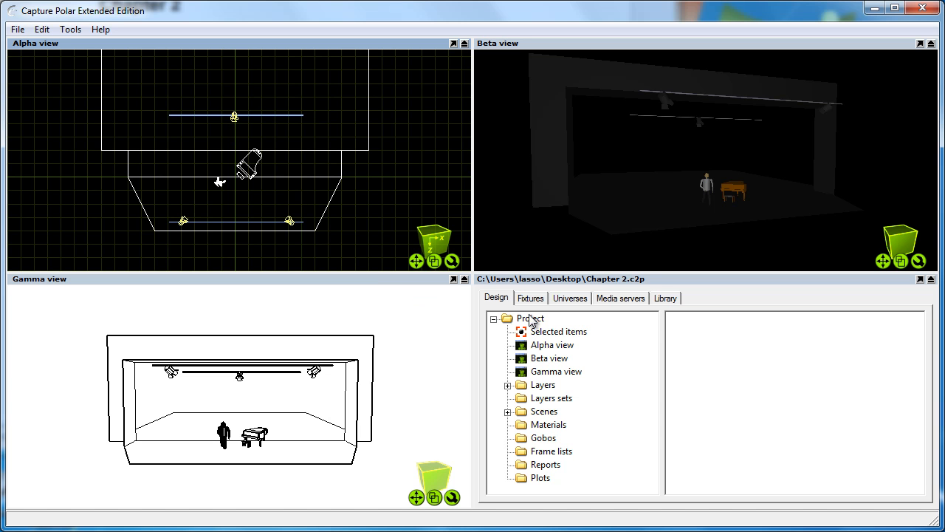
Step: Show the project universes and bring up universe A's channel patch grid beside the stage views
click(570, 299)
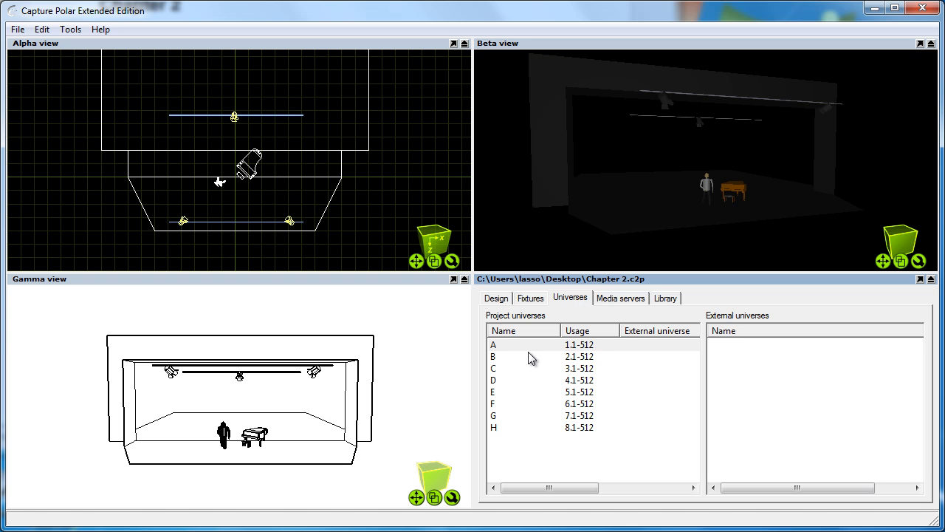
double_click(493, 344)
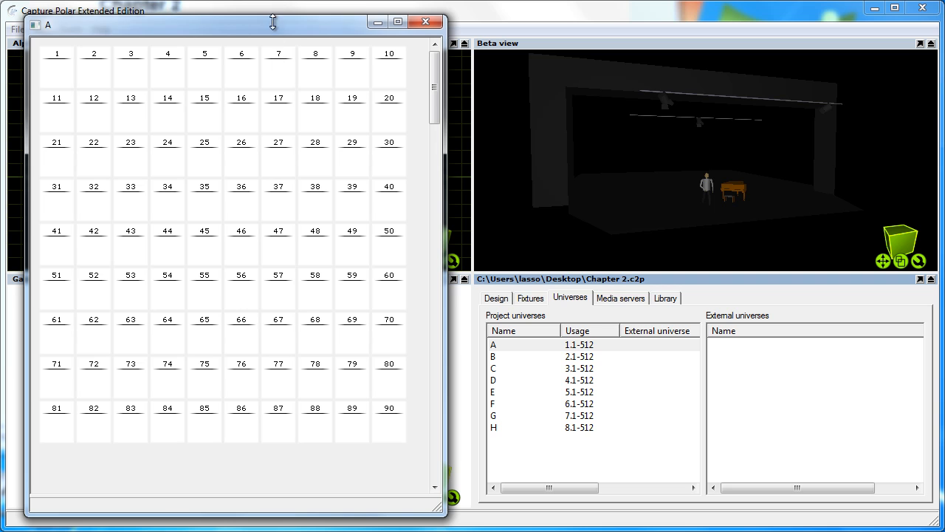
drag(271, 22, 252, 283)
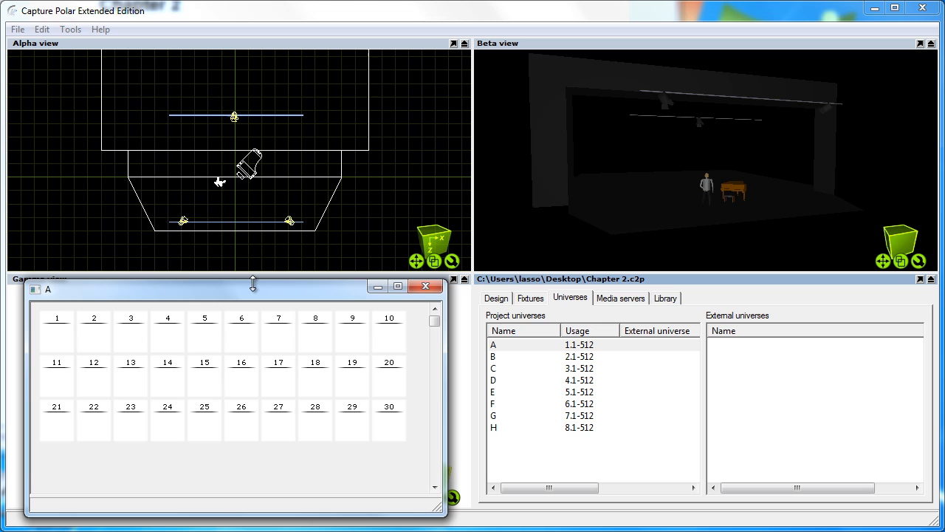
mouse_move(257, 283)
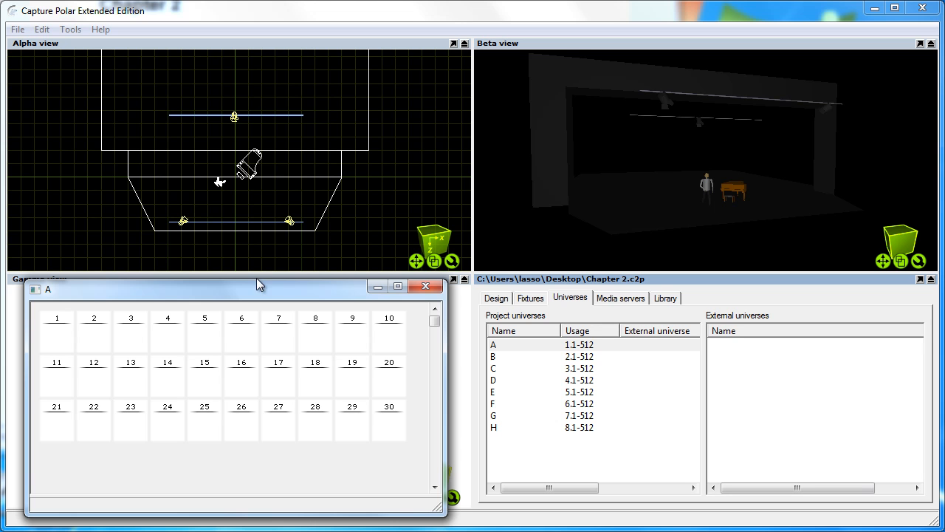
Step: Patch the lower-left stage fixture to channel 3 of universe A
click(180, 222)
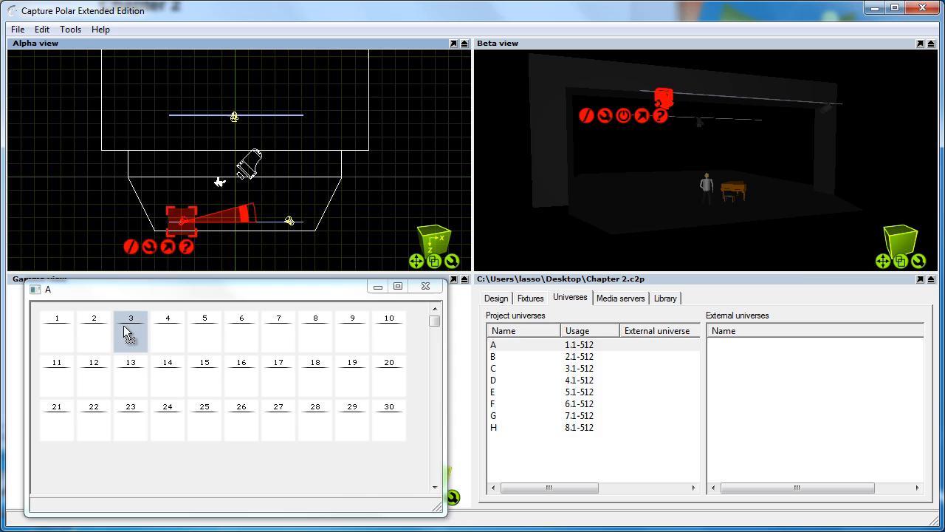
click(130, 333)
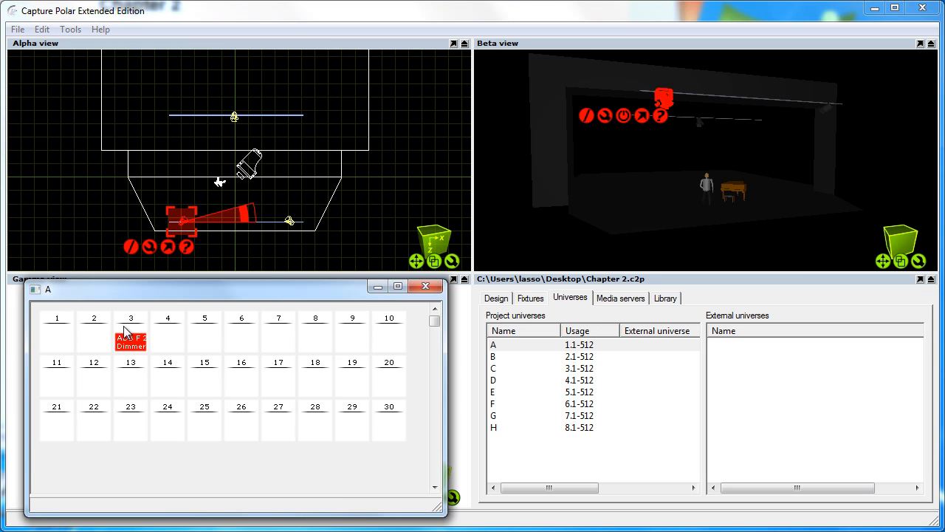
mouse_move(243, 295)
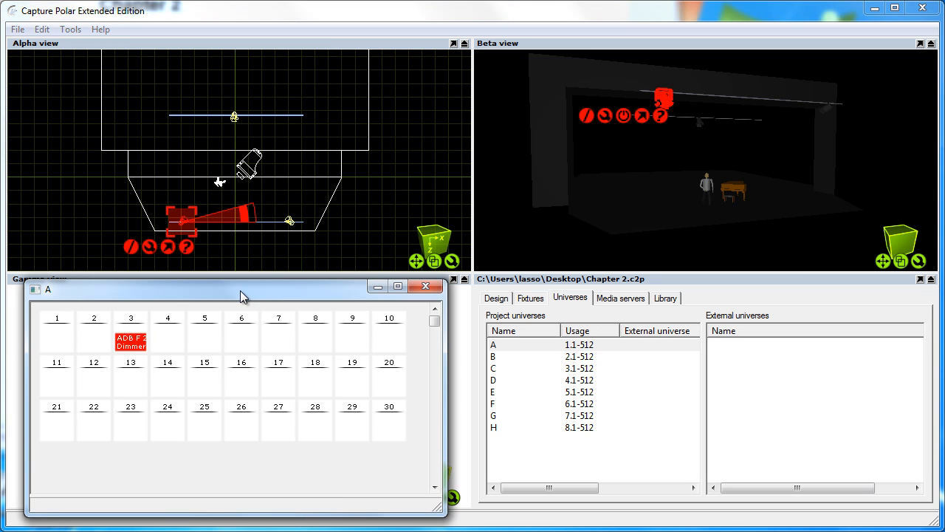
mouse_move(243, 284)
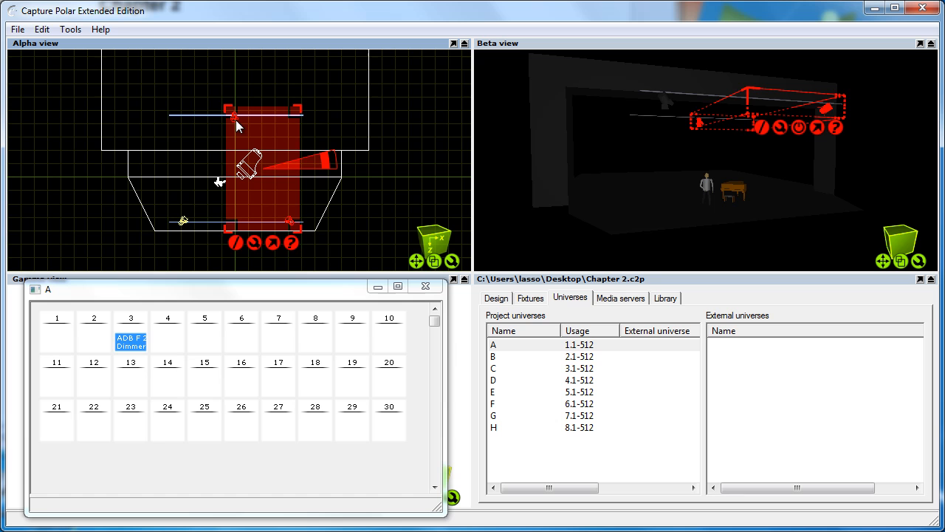
mouse_move(235, 127)
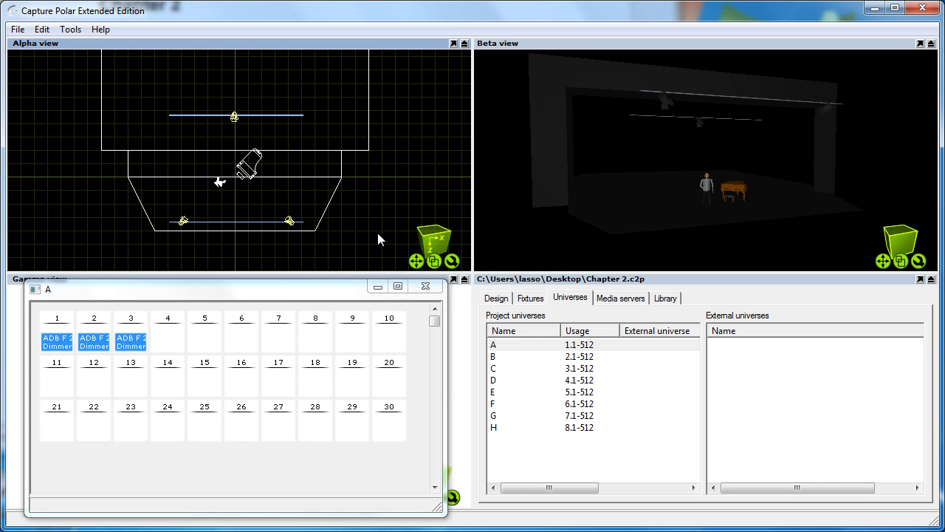
mouse_move(731, 327)
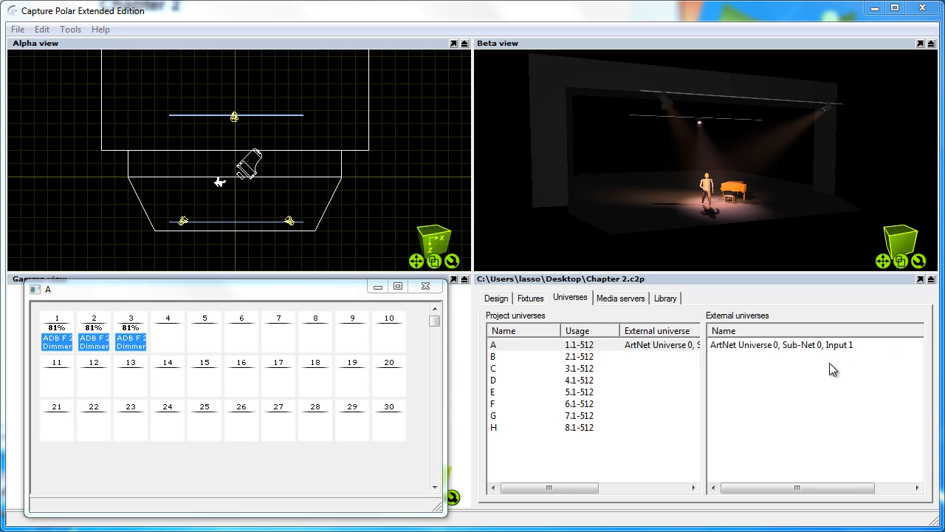
Step: Link incoming ArtNet Universe 0 to project universe A so its live levels light the stage
click(779, 346)
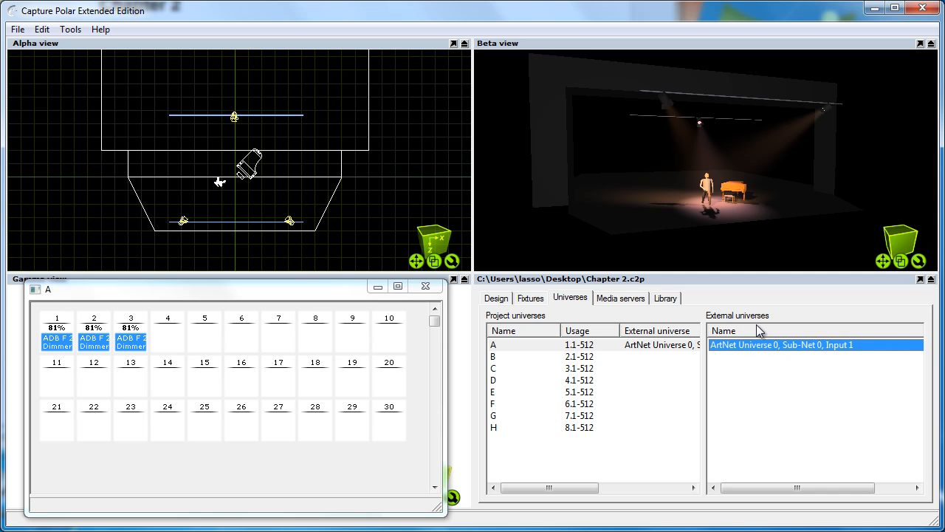
click(576, 346)
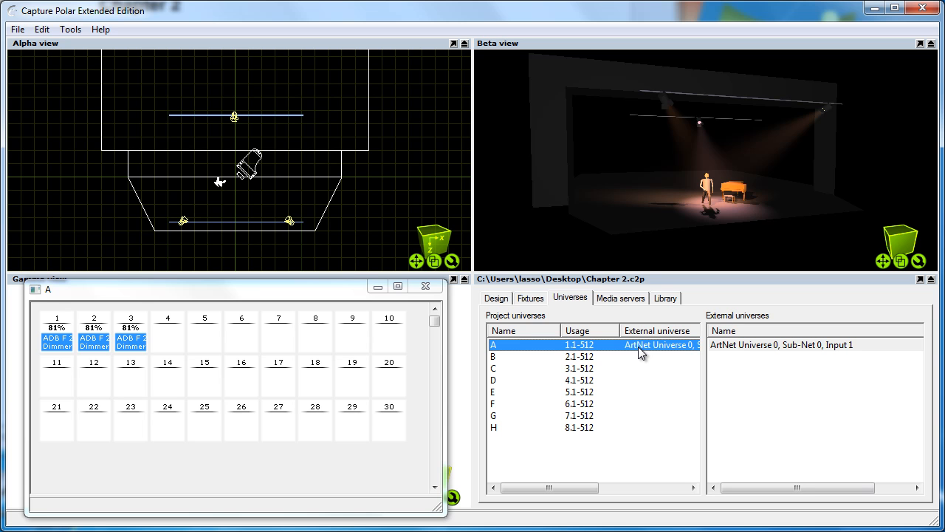
mouse_move(632, 352)
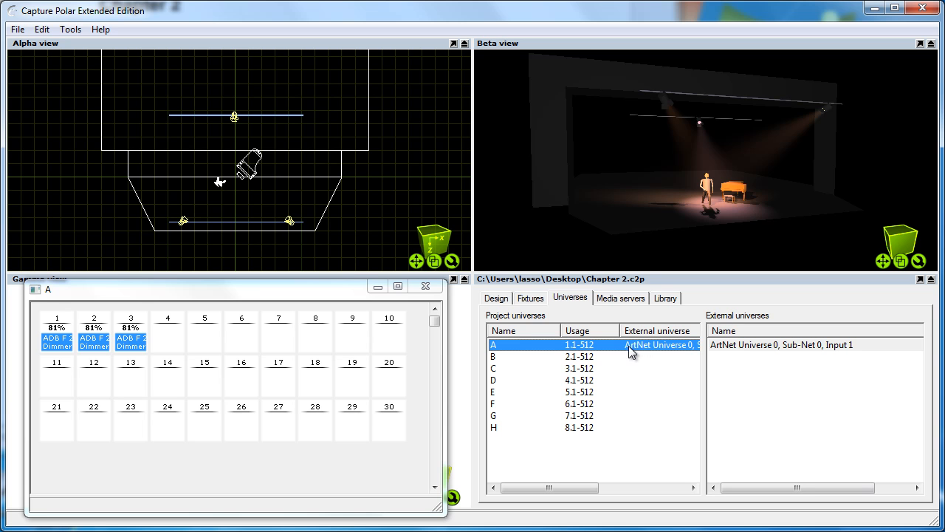
mouse_move(145, 333)
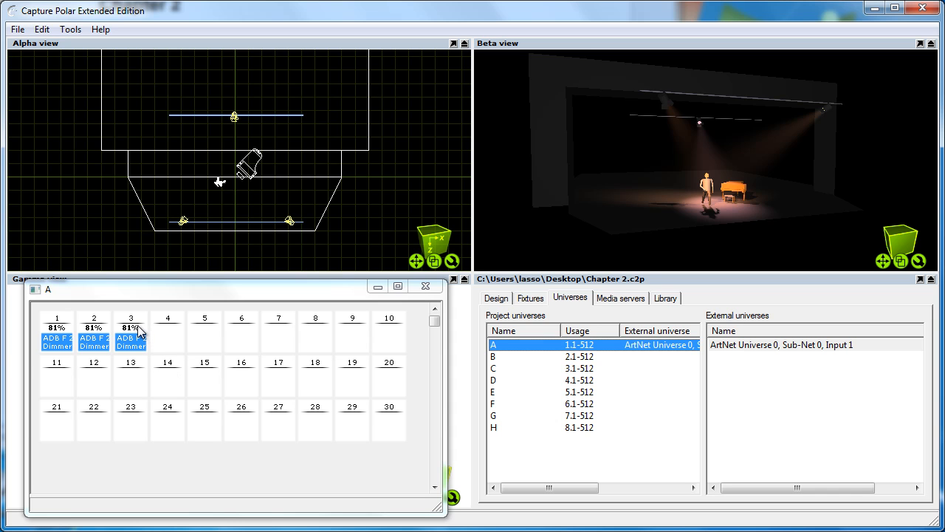
mouse_move(833, 115)
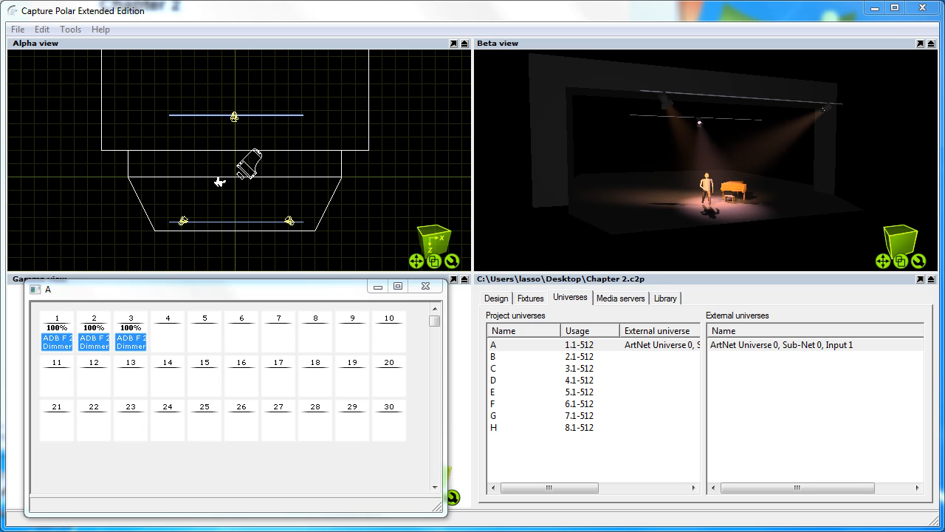
mouse_move(425, 80)
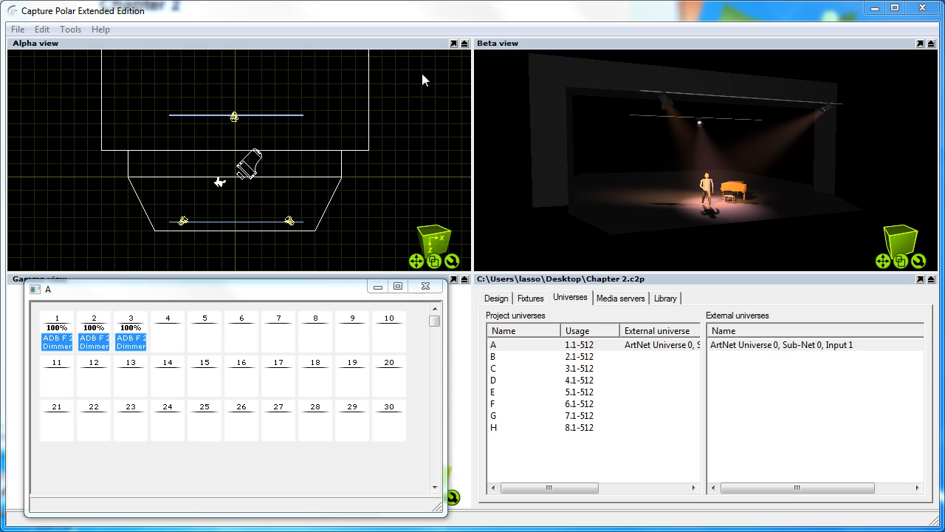
mouse_move(425, 286)
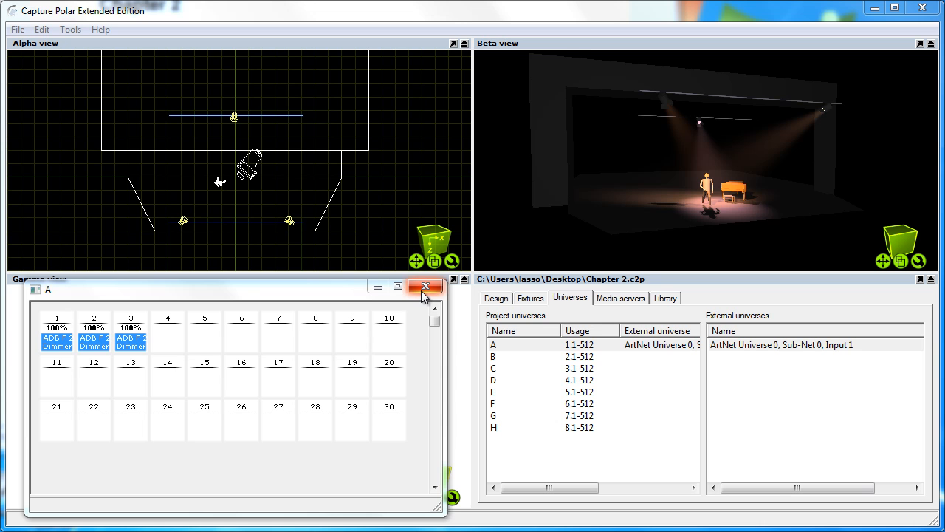
Step: Unpatch the lower-left dimmer fixture from channel 3, leaving channels 1 and 2 patched
click(185, 222)
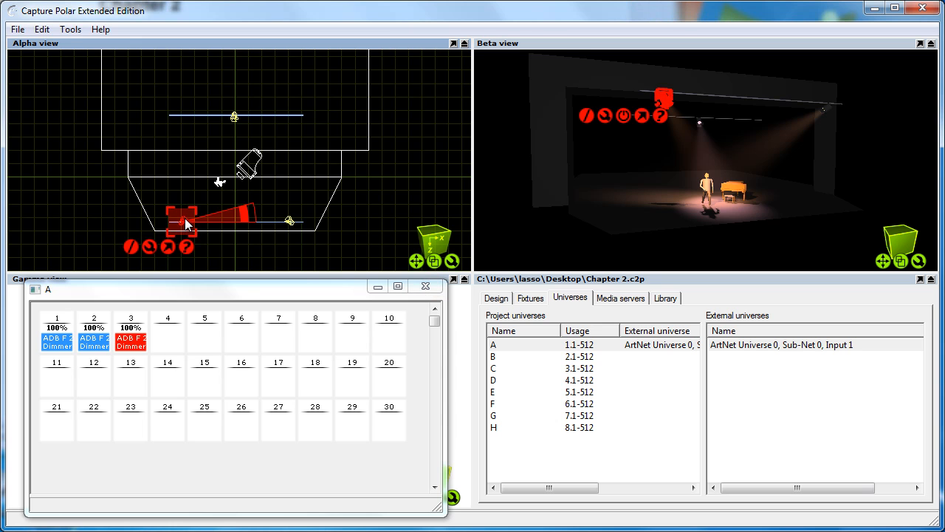
right_click(183, 221)
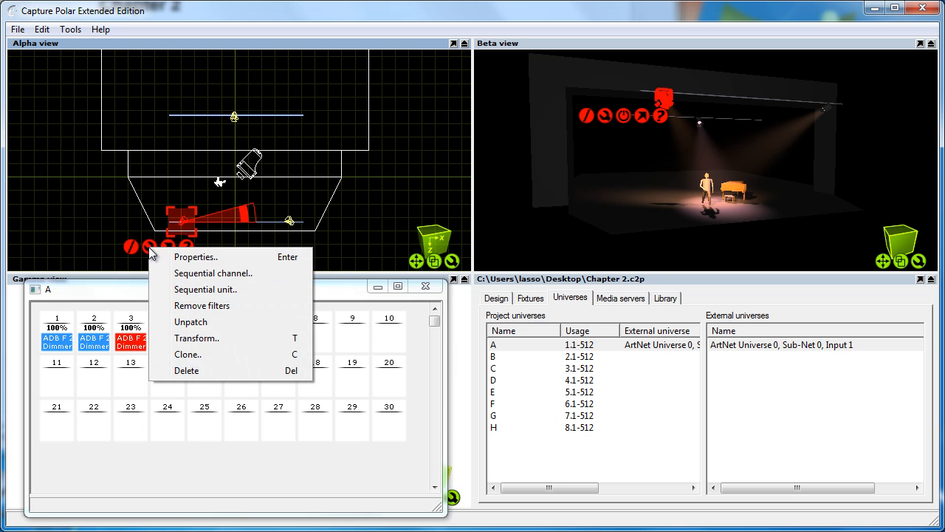
mouse_move(221, 322)
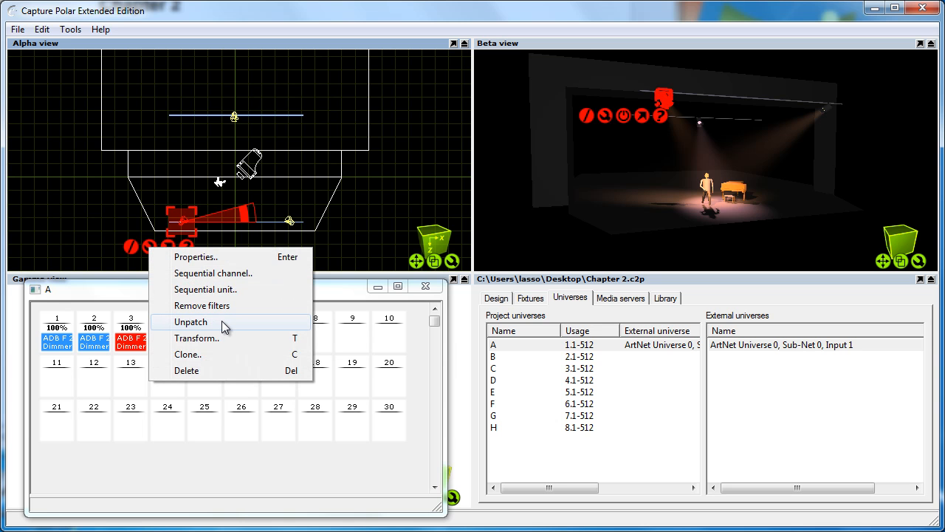
click(191, 322)
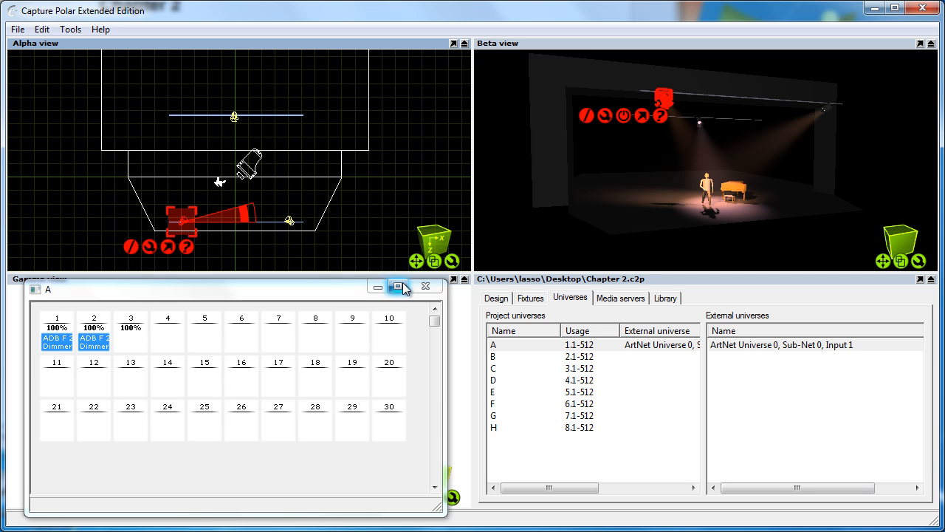
mouse_move(399, 287)
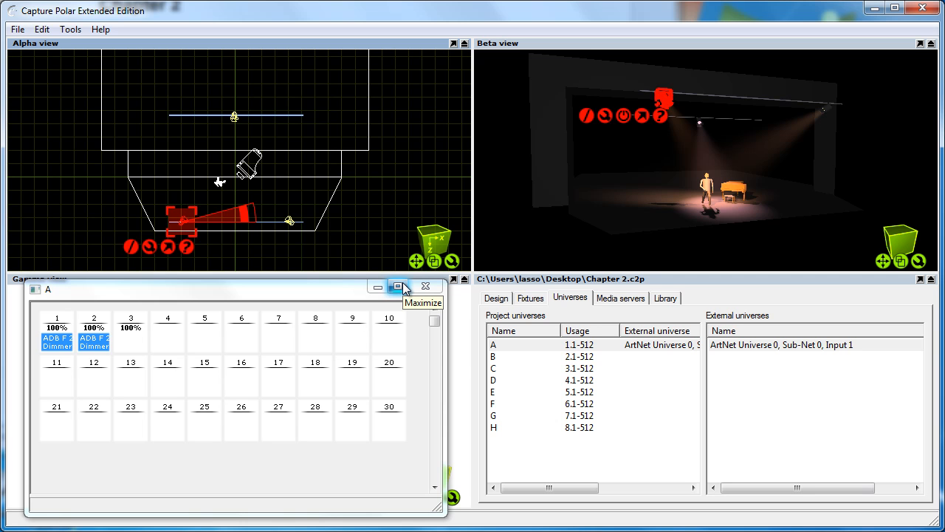